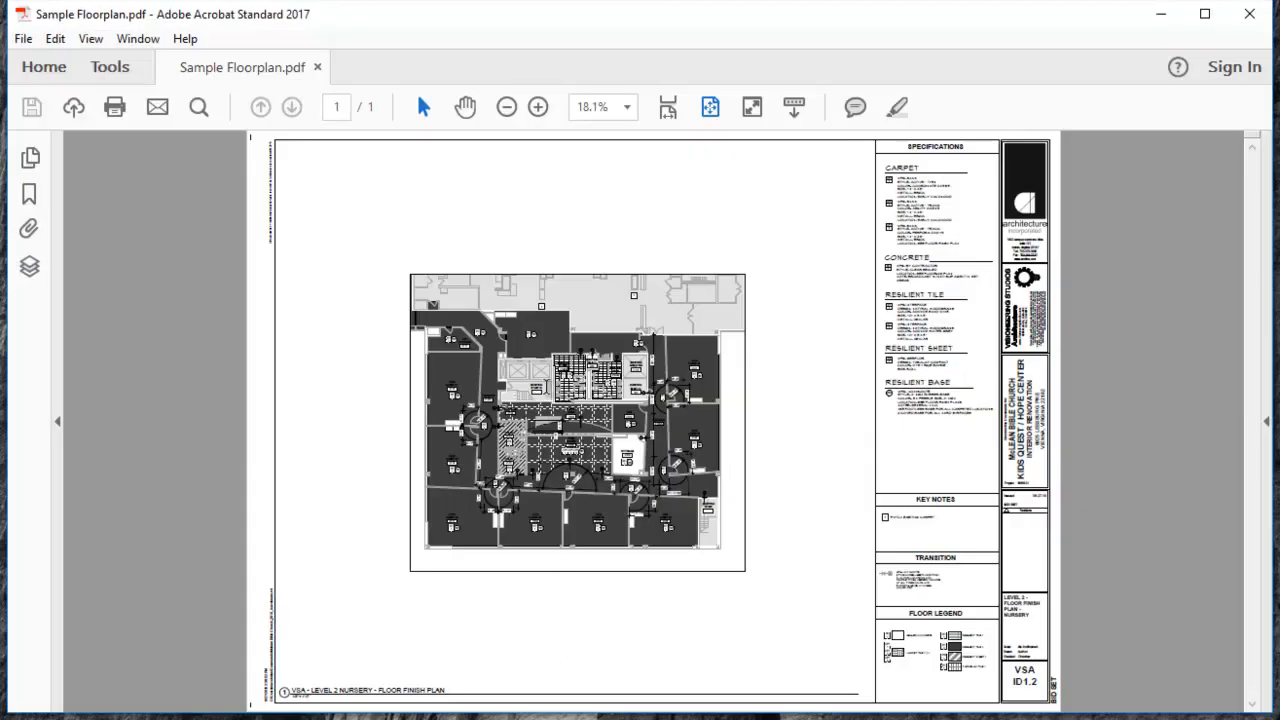
mouse_move(532, 368)
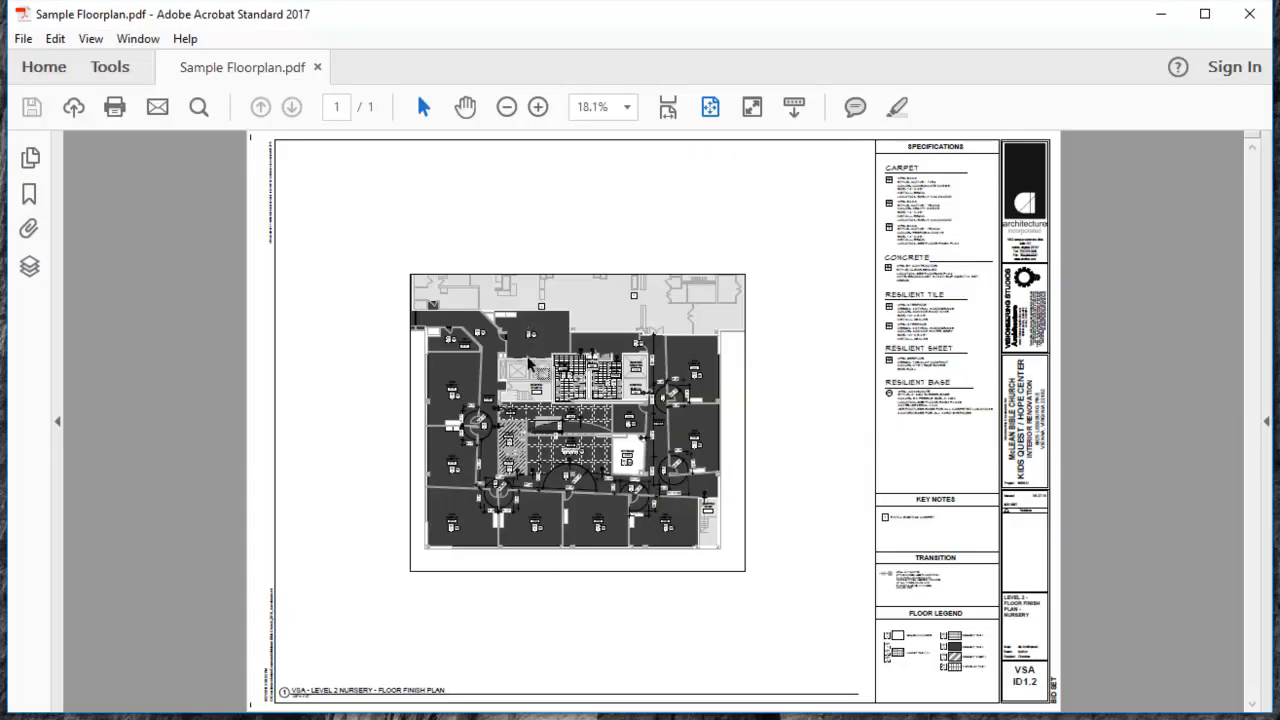
Step: Zoom the floor plan from 13.1% to 50% so the title block is readable
click(538, 108)
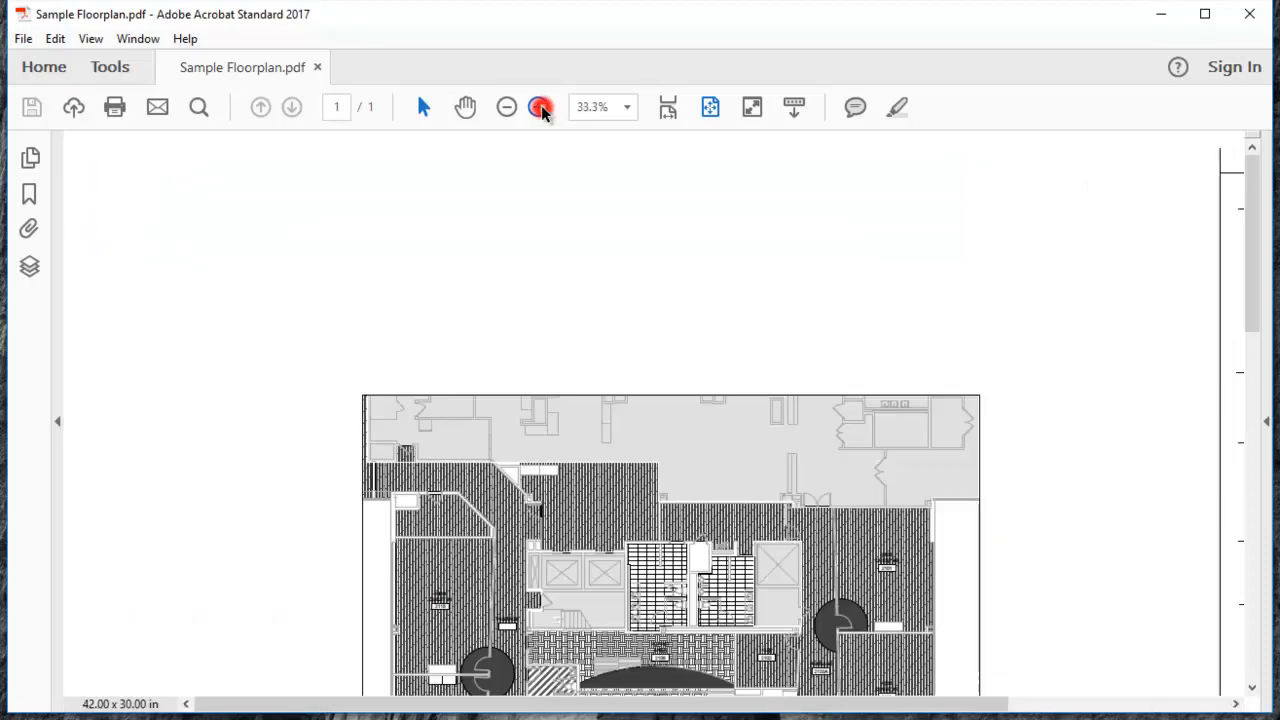
click(538, 108)
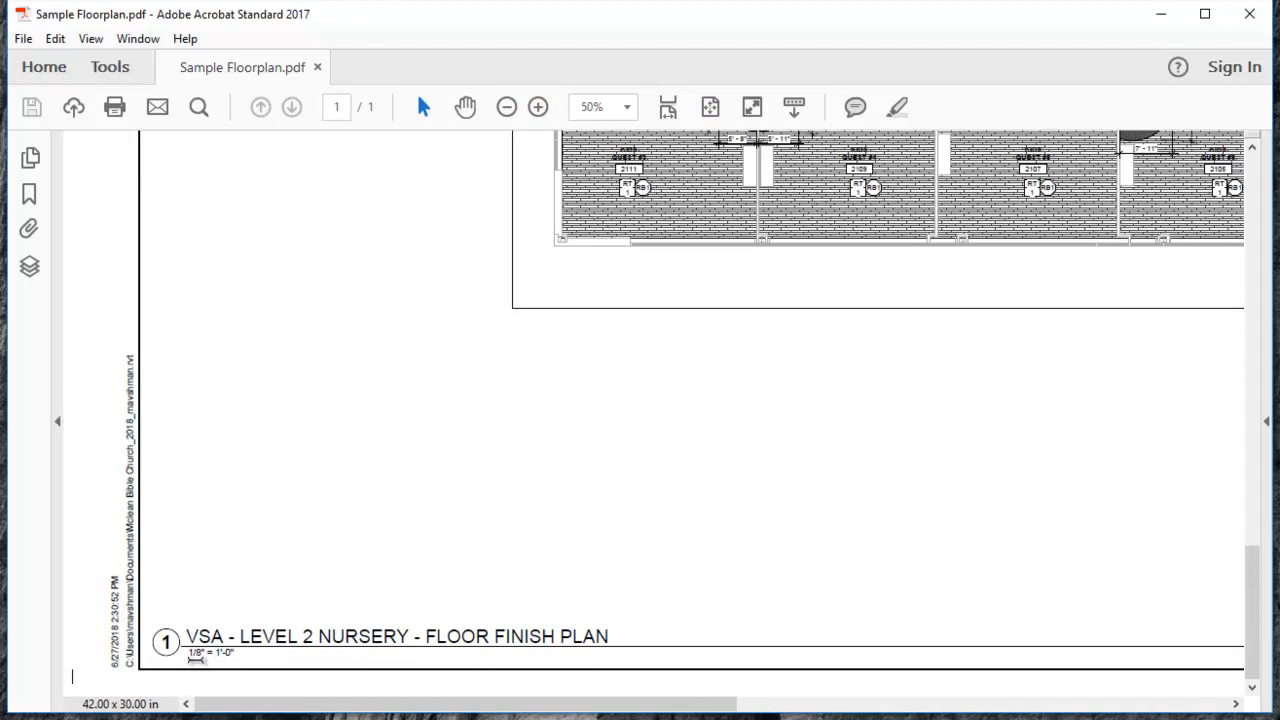
Step: Save the PDF as Sample Floorplan in the Training Videos folder via Save As
click(56, 38)
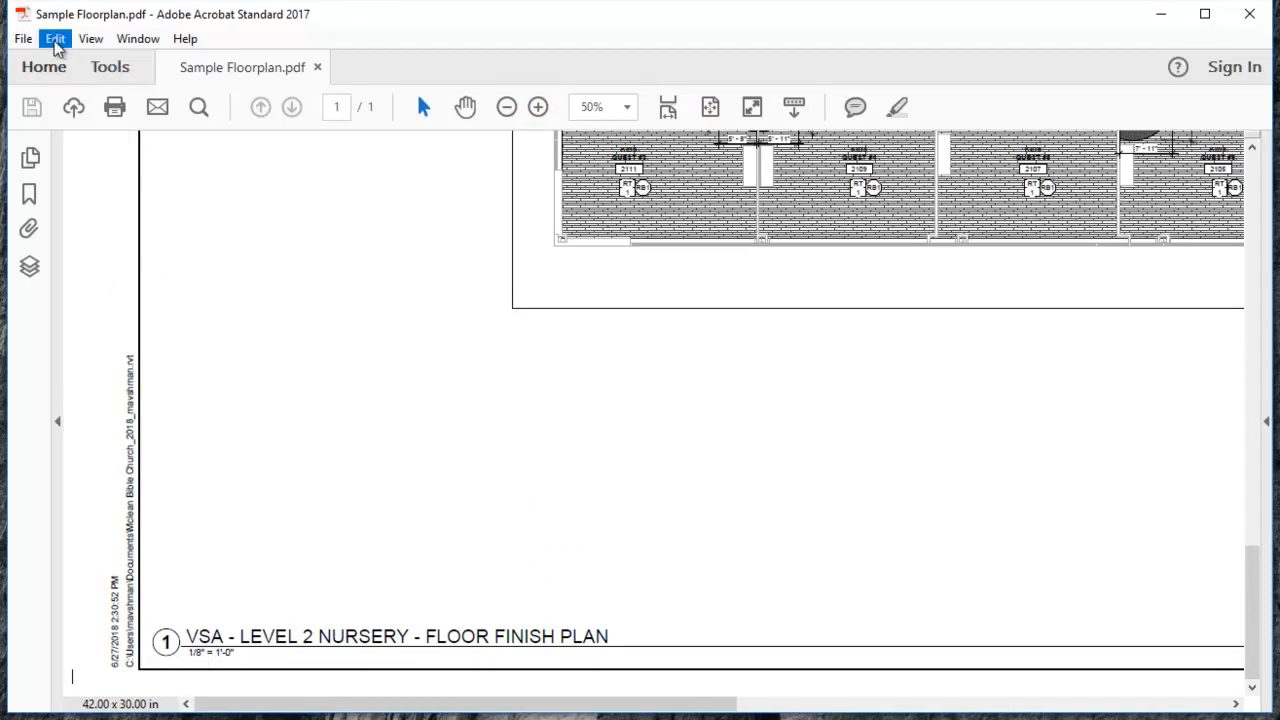
click(24, 38)
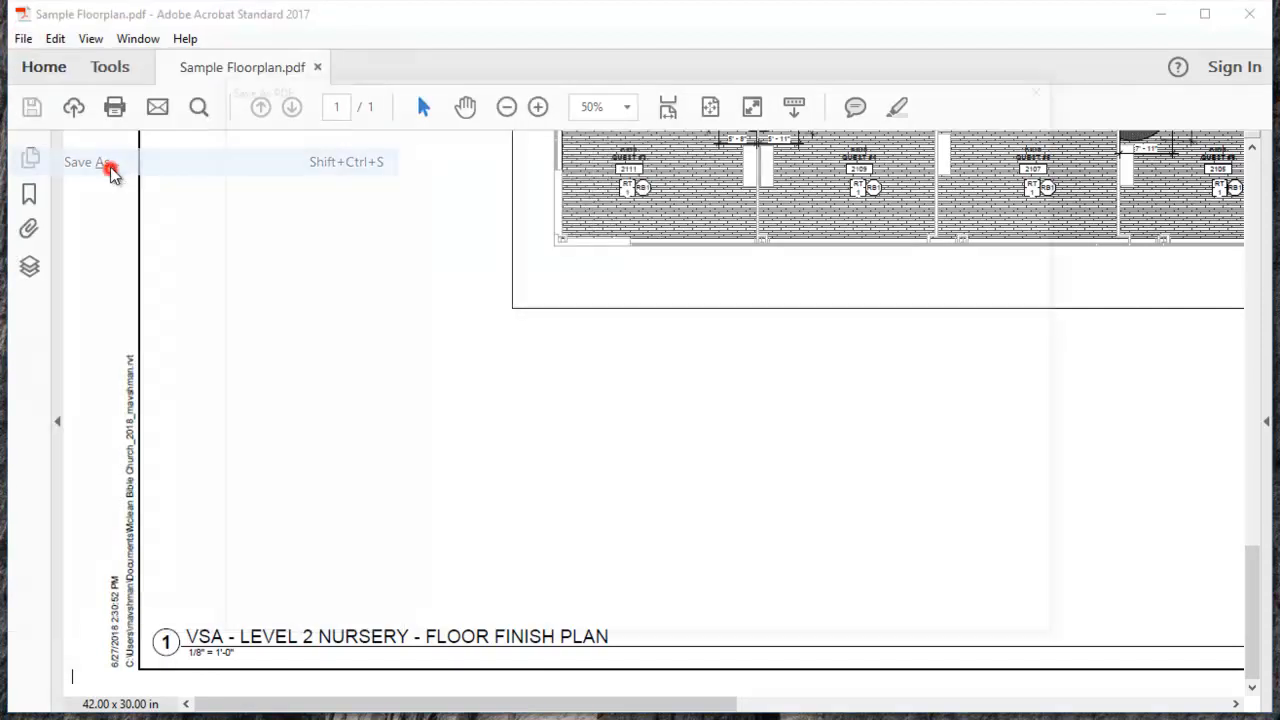
click(88, 162)
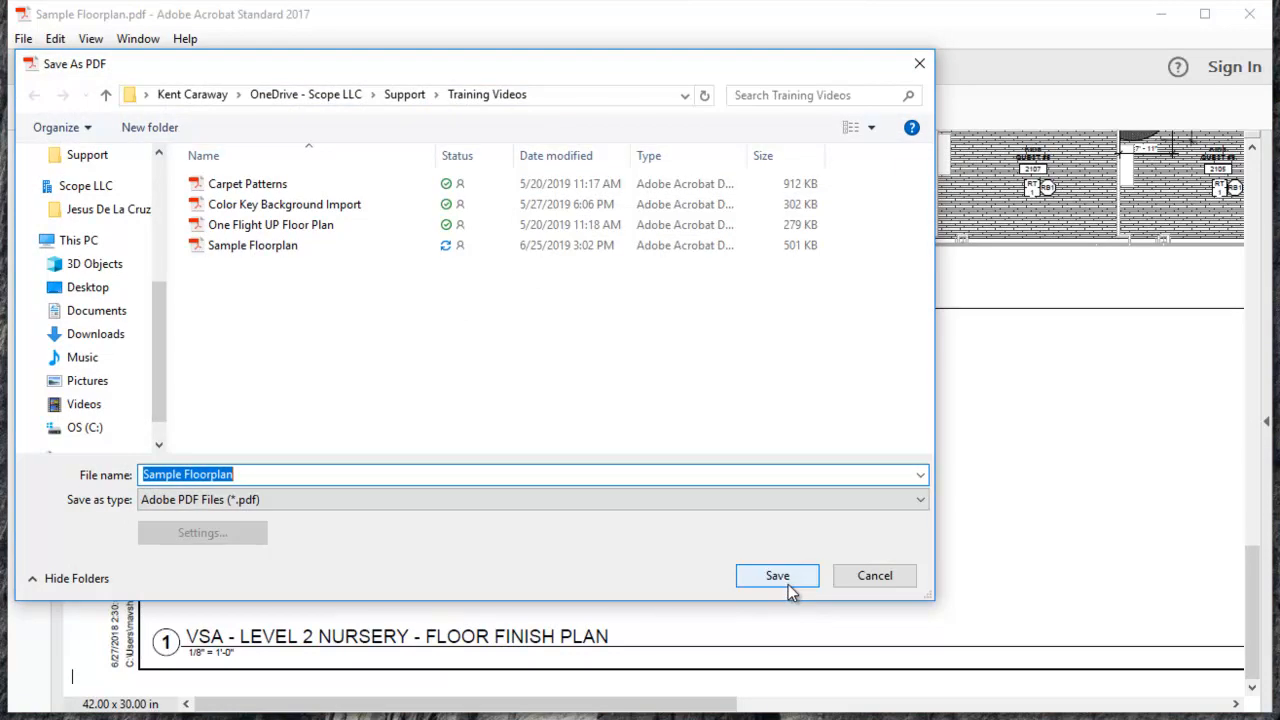
click(776, 576)
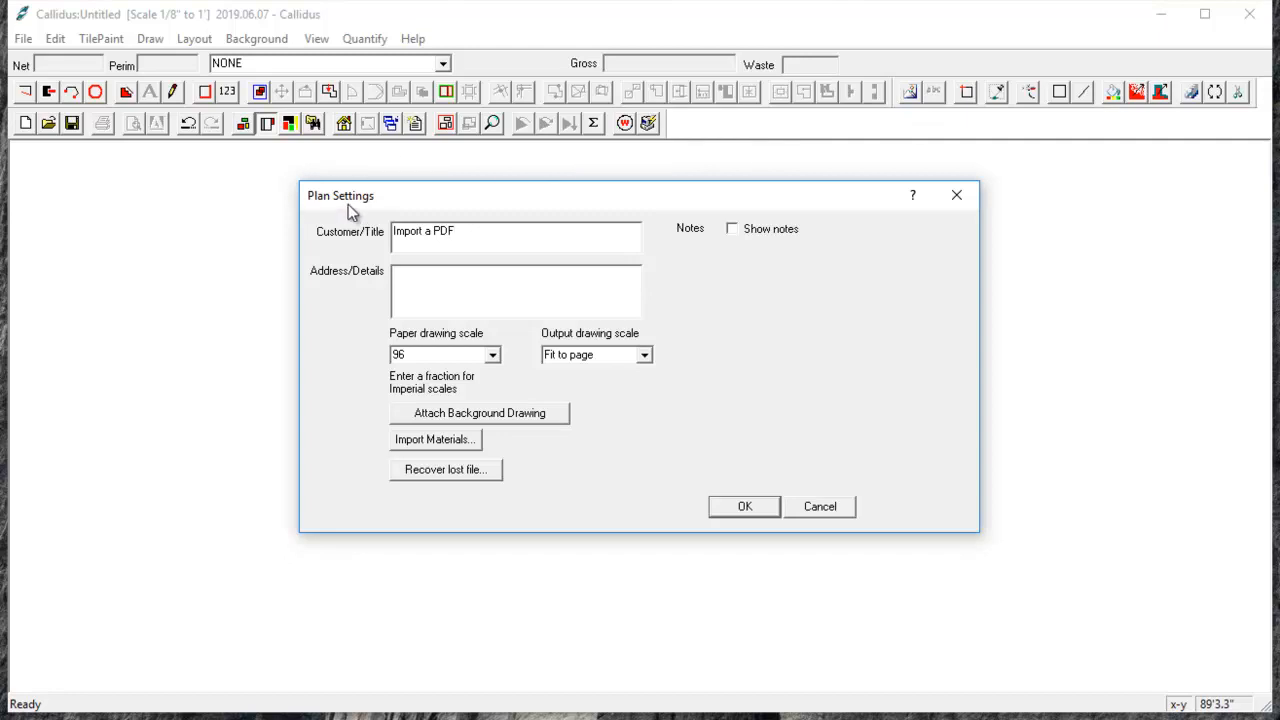
mouse_move(324, 200)
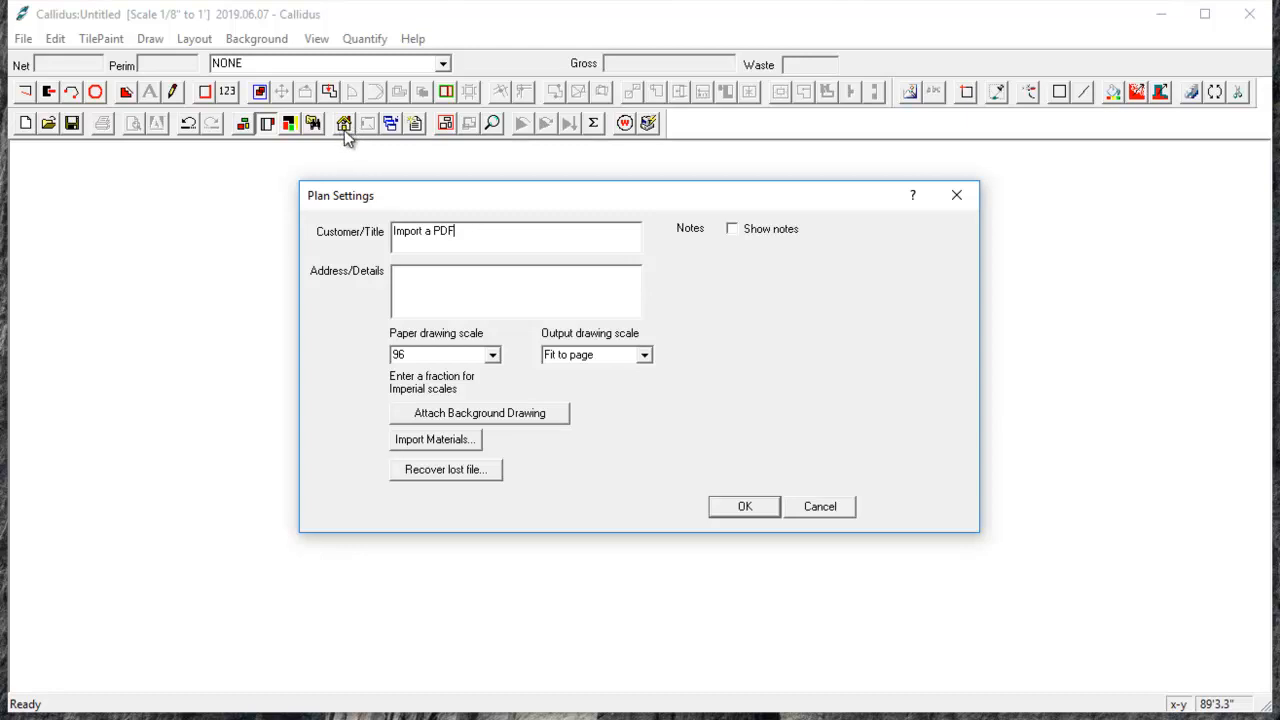
mouse_move(388, 344)
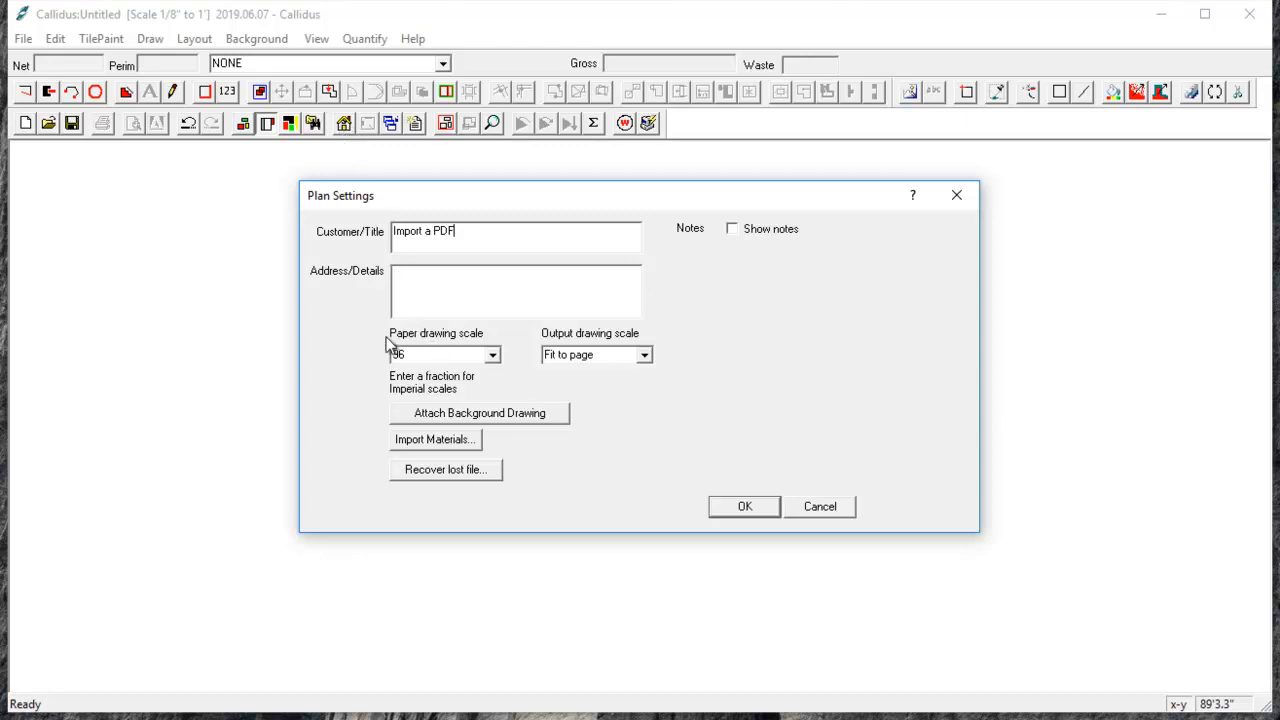
Step: Set the paper drawing scale from 96 to the 1/8 imperial fraction
click(492, 354)
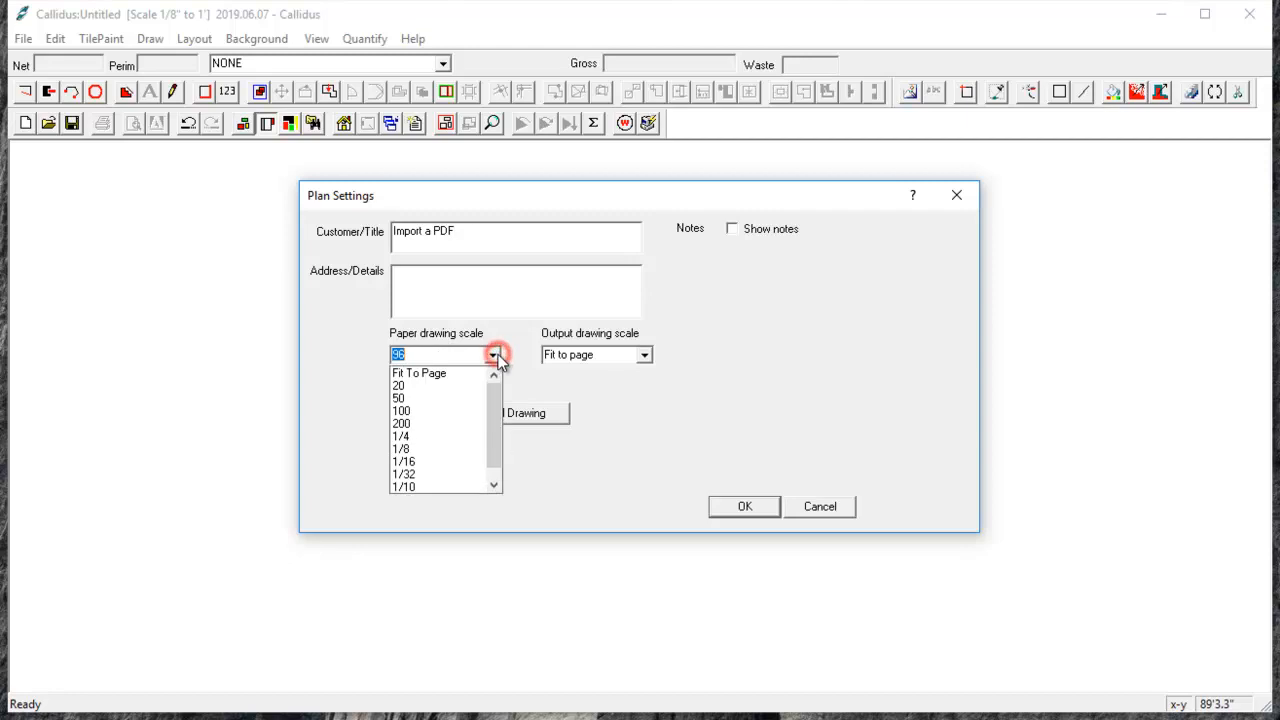
click(400, 448)
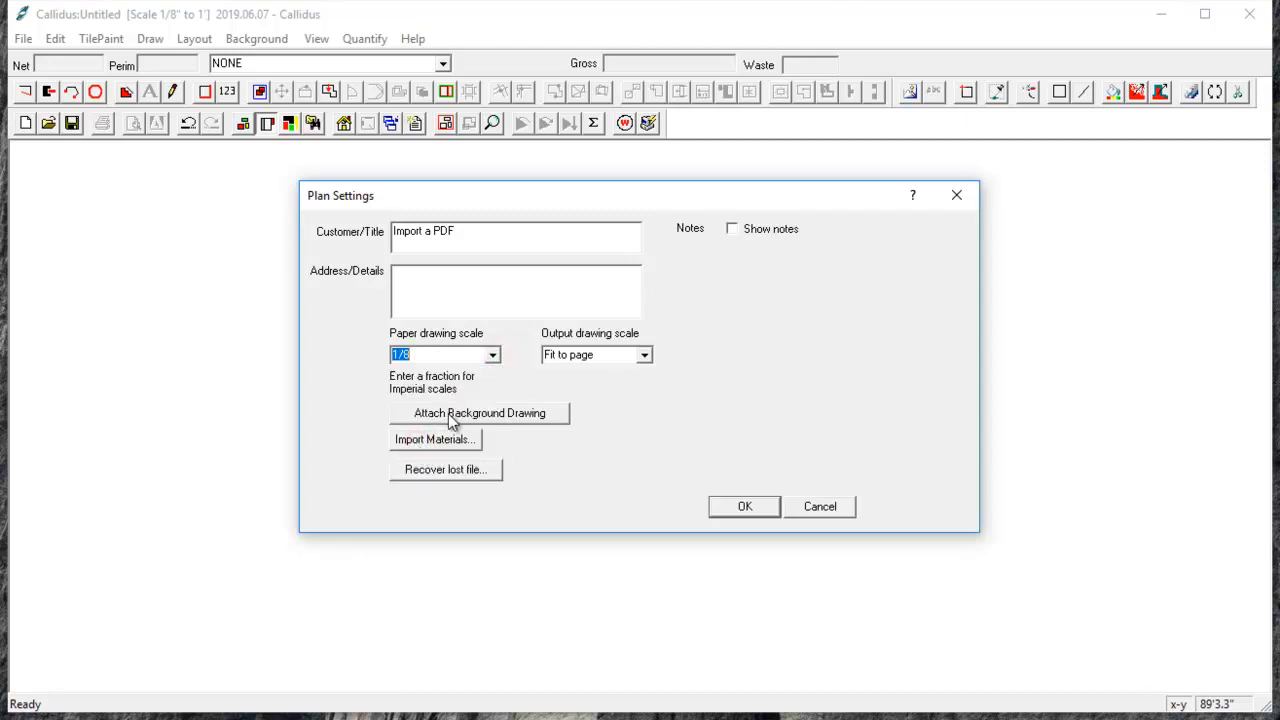
mouse_move(500, 420)
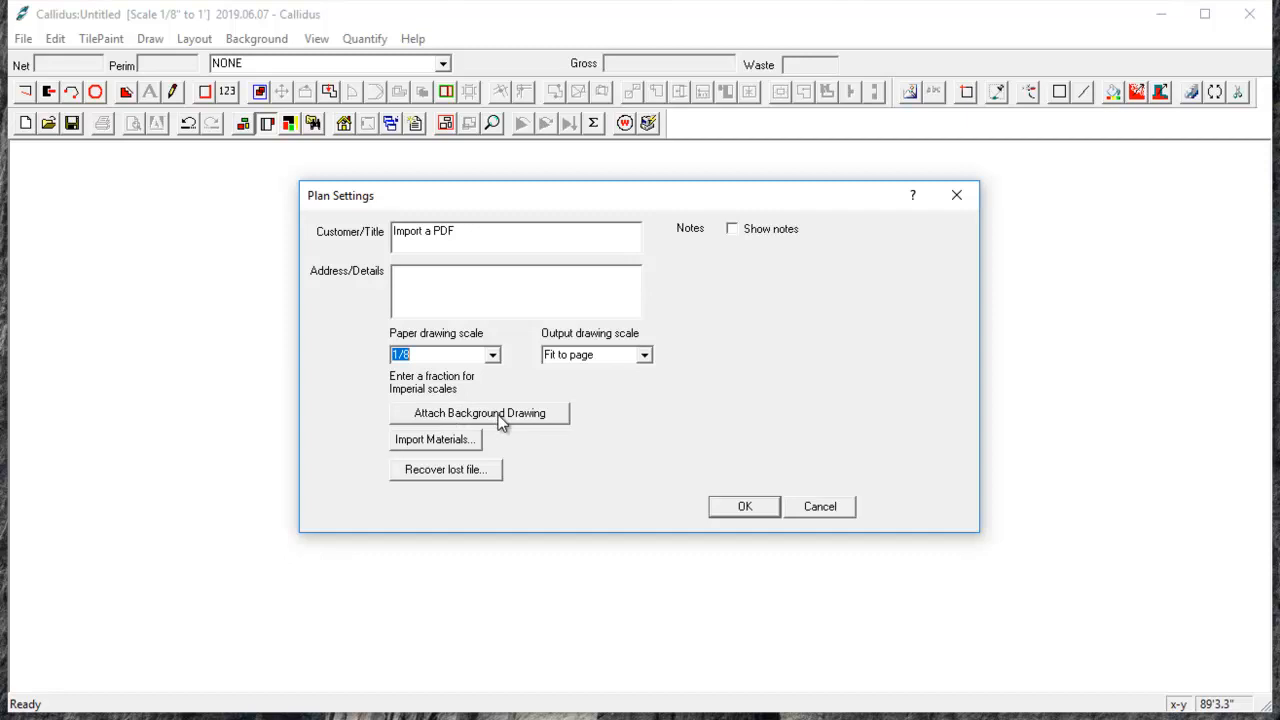
Step: Attach a background drawing, choosing the Sample Floorplan PDF as the file to import
click(480, 412)
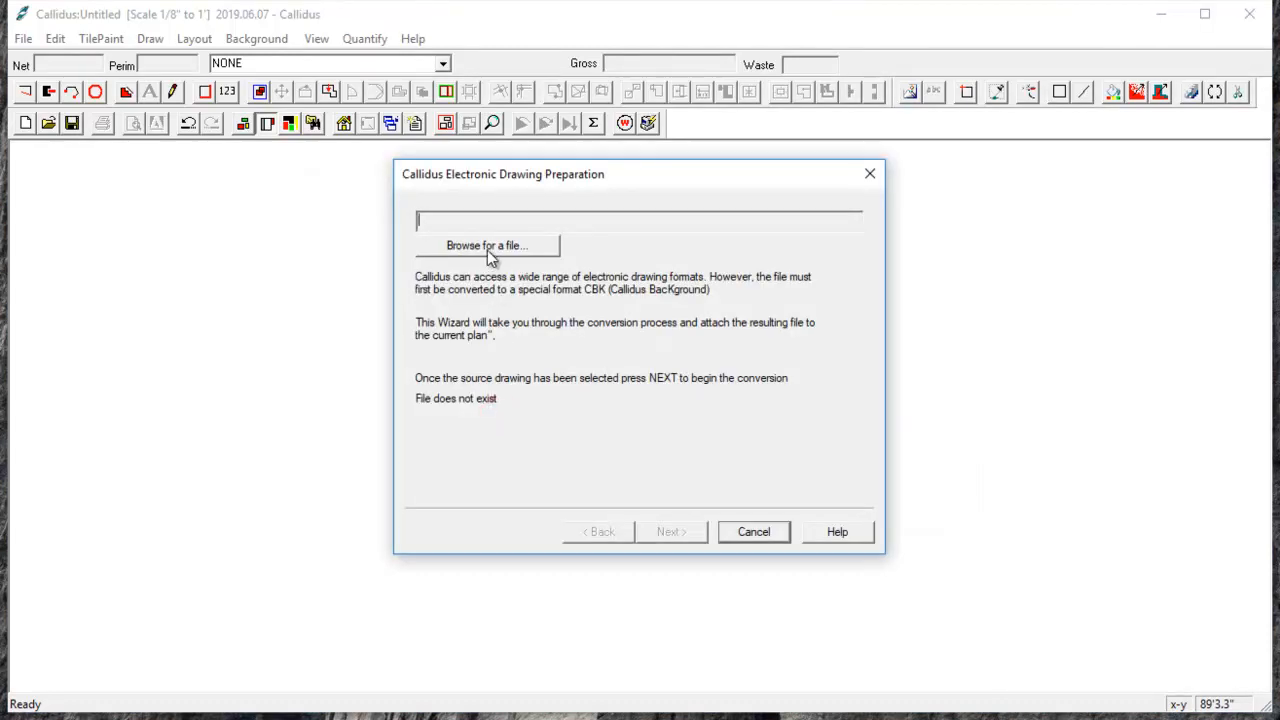
click(488, 244)
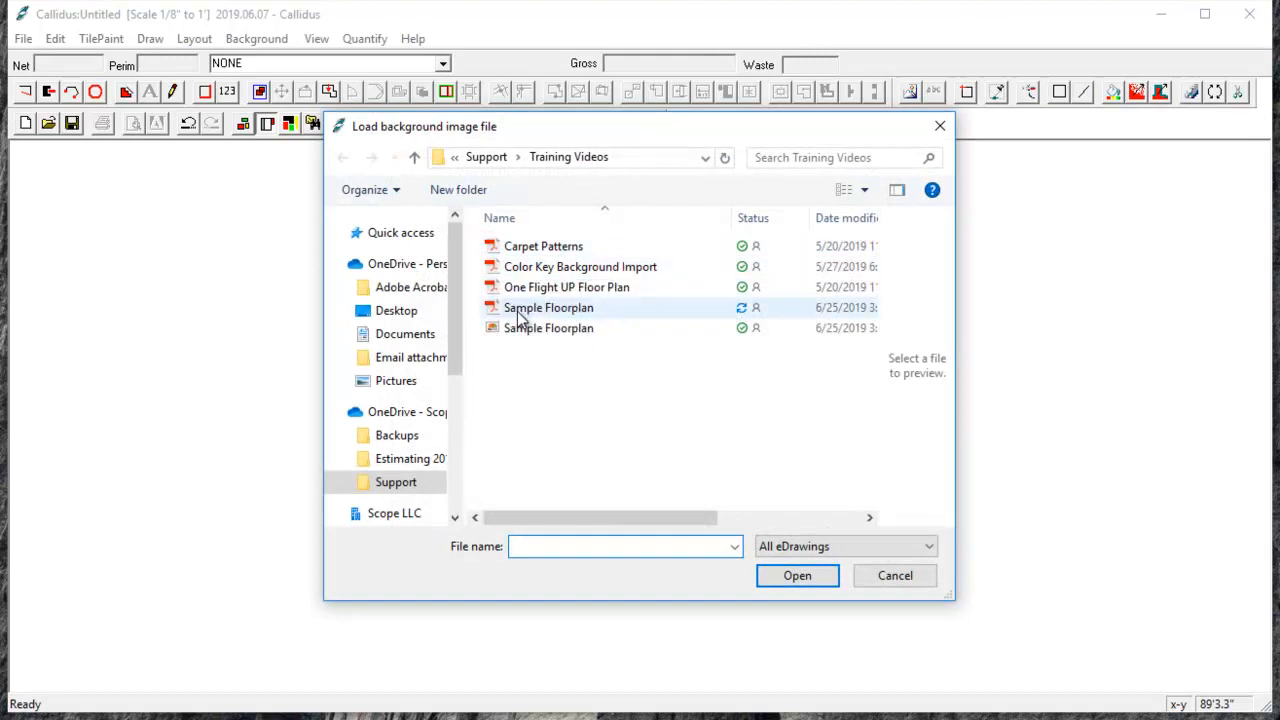
click(548, 308)
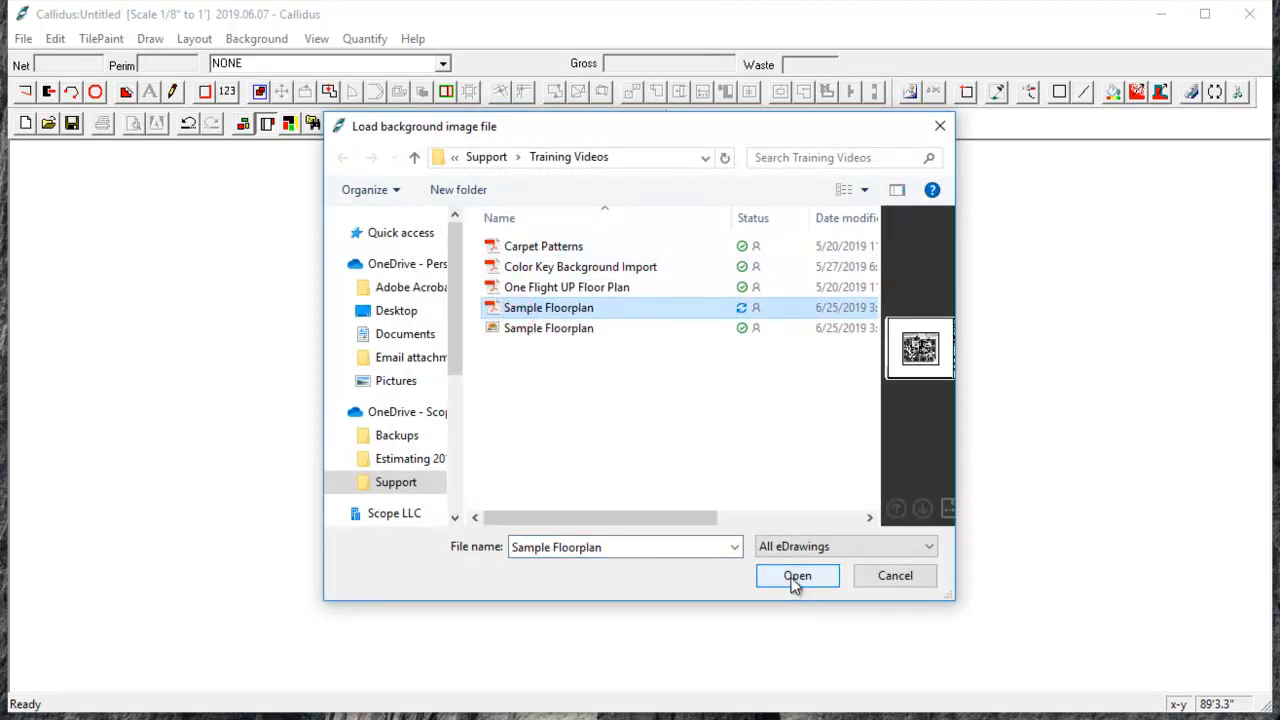
click(796, 576)
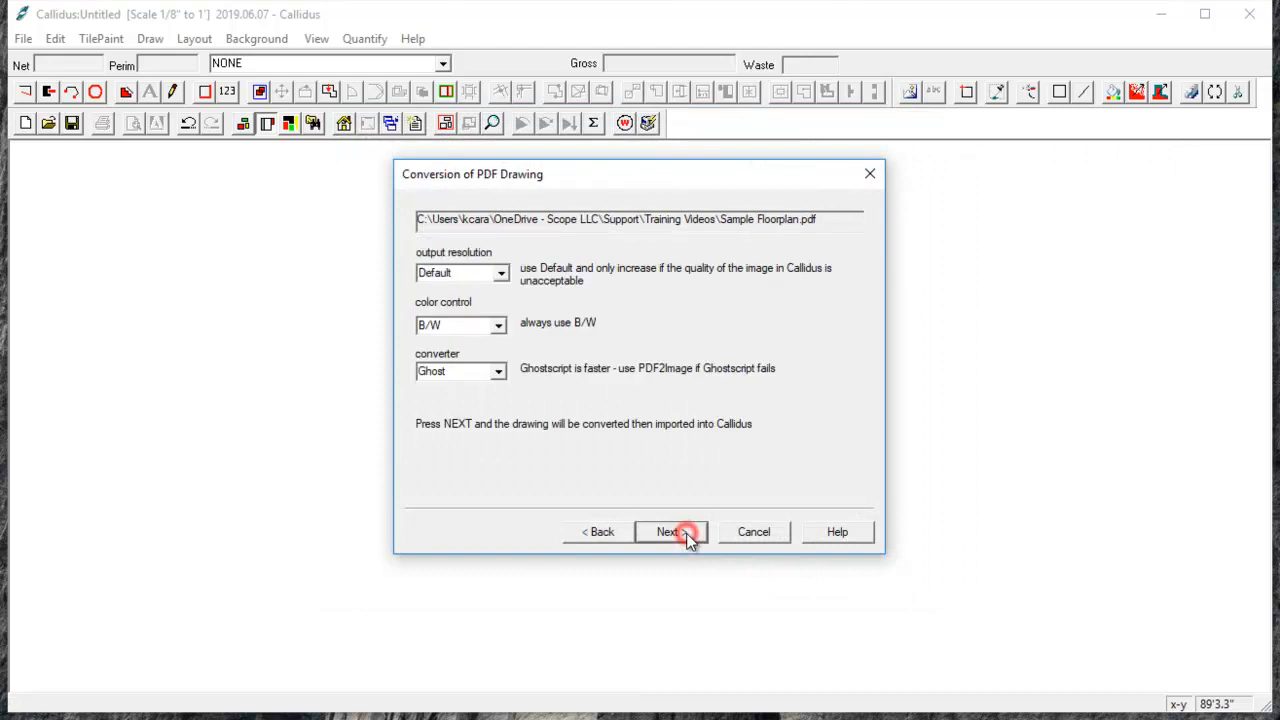
Step: Complete the conversion wizard so the PDF becomes the plan's background drawing
click(668, 532)
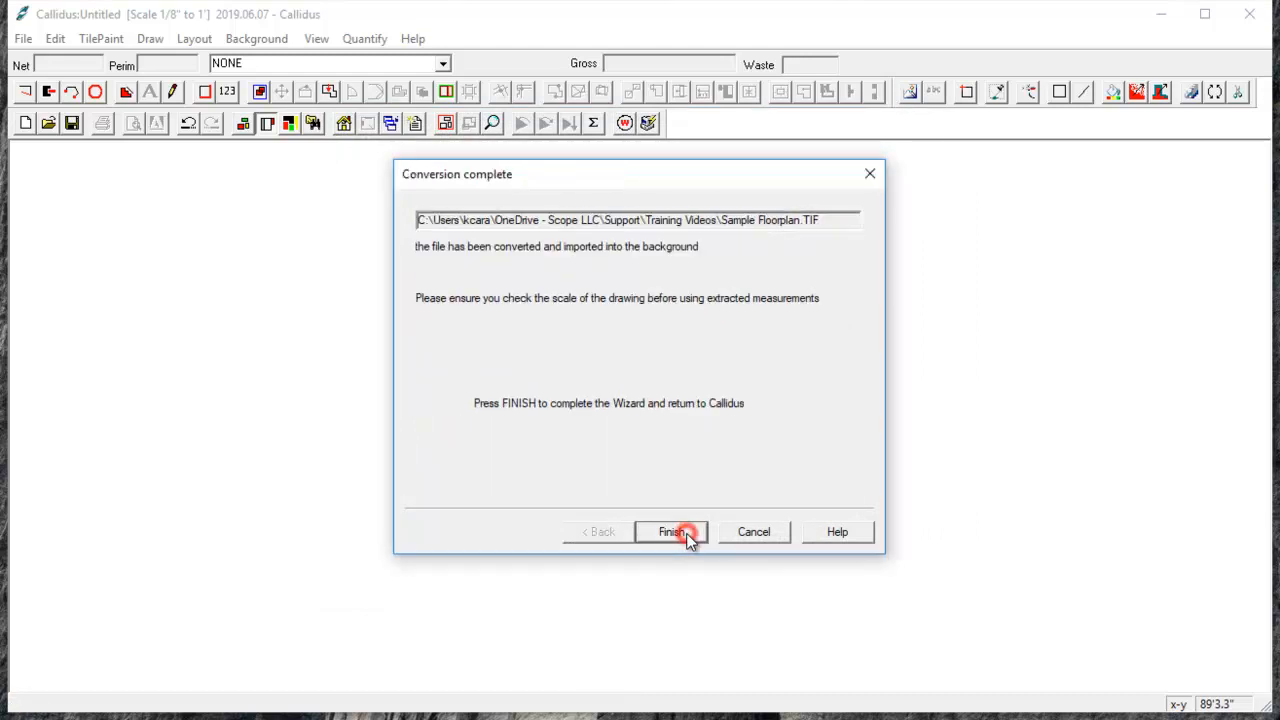
click(672, 532)
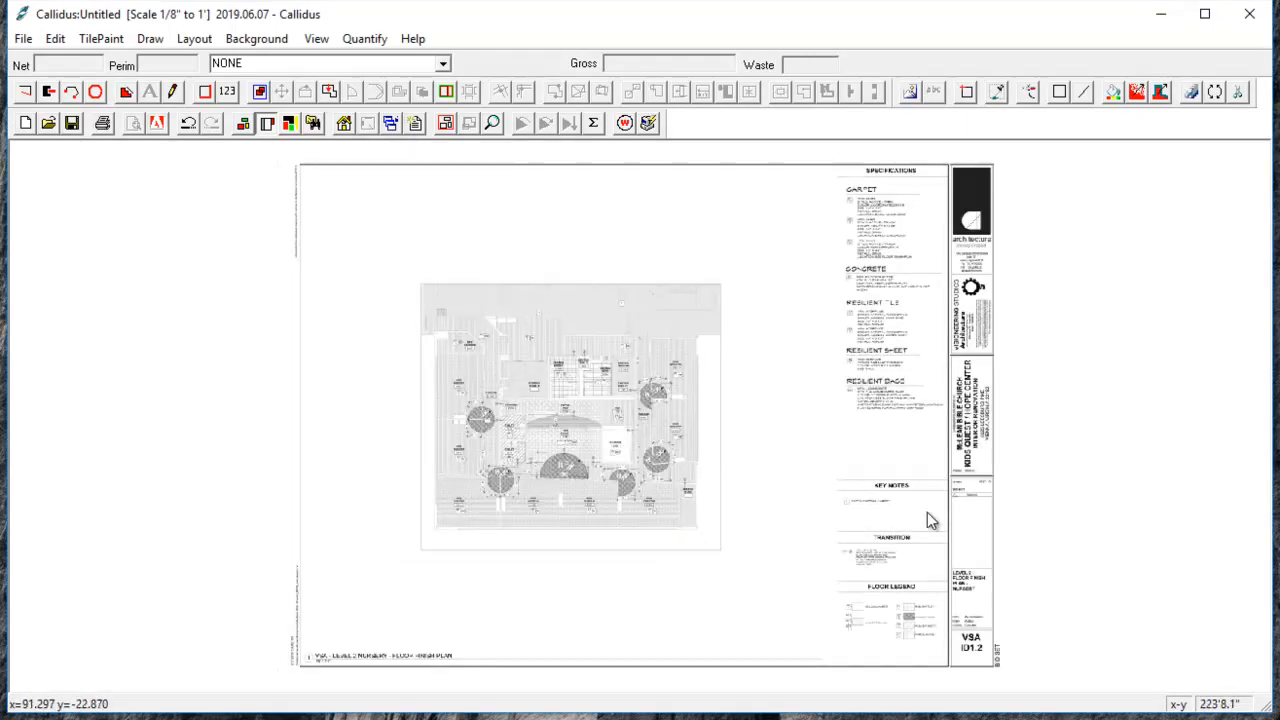
mouse_move(436, 464)
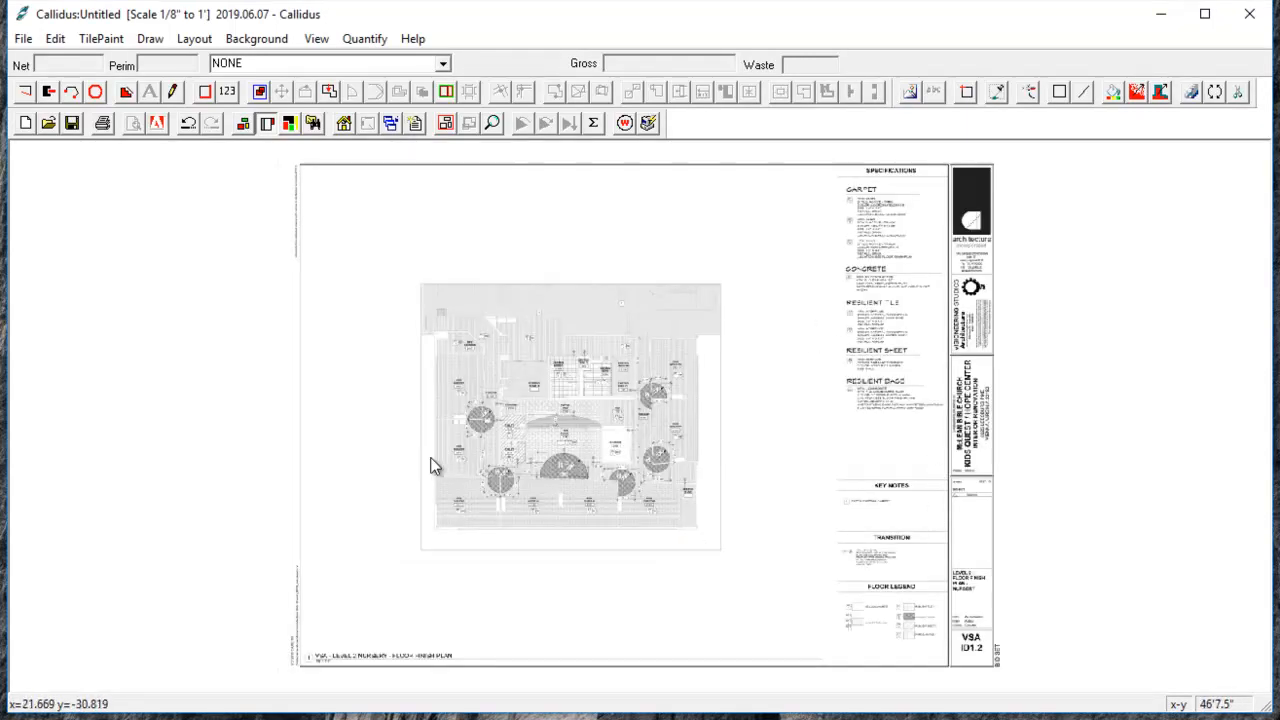
mouse_move(536, 520)
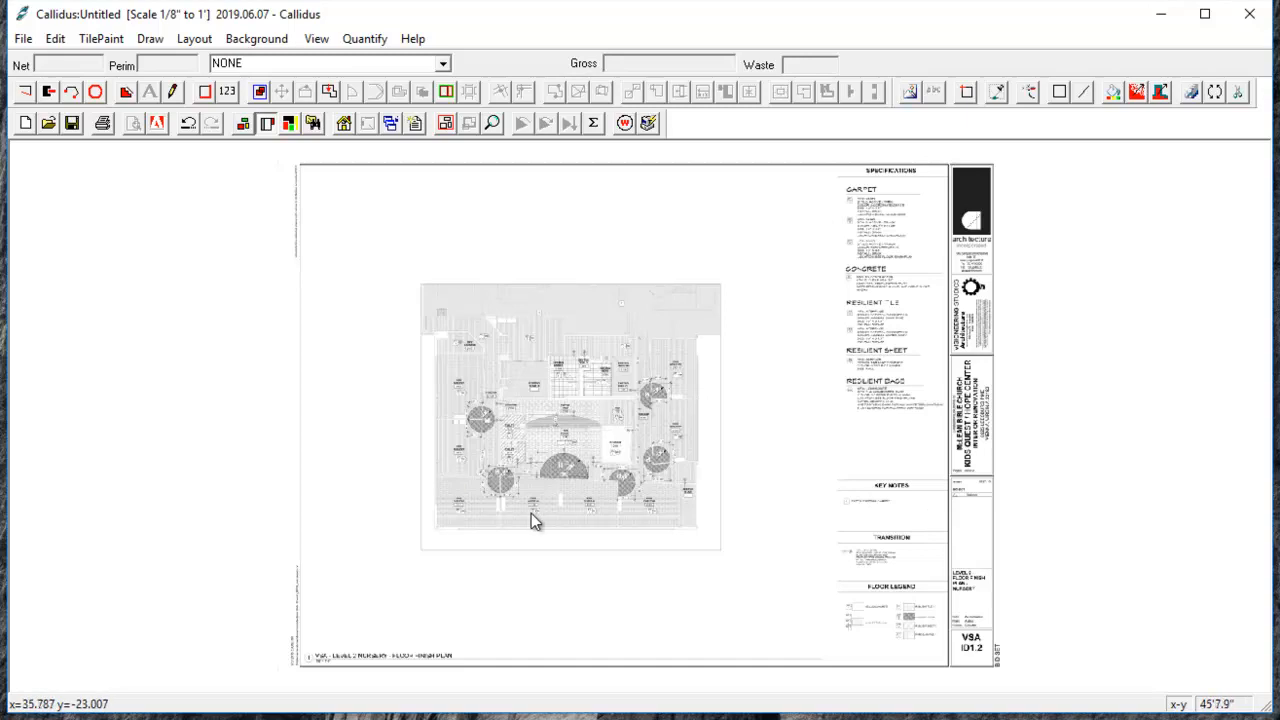
mouse_move(544, 486)
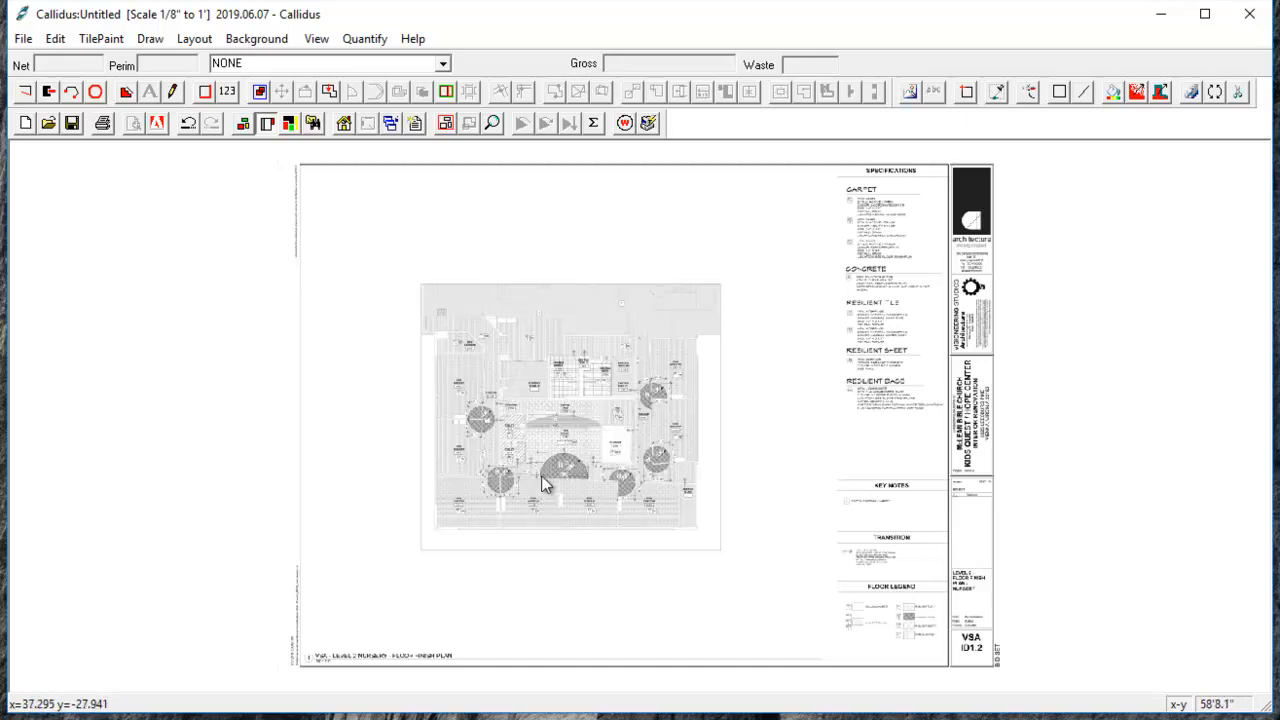
mouse_move(564, 476)
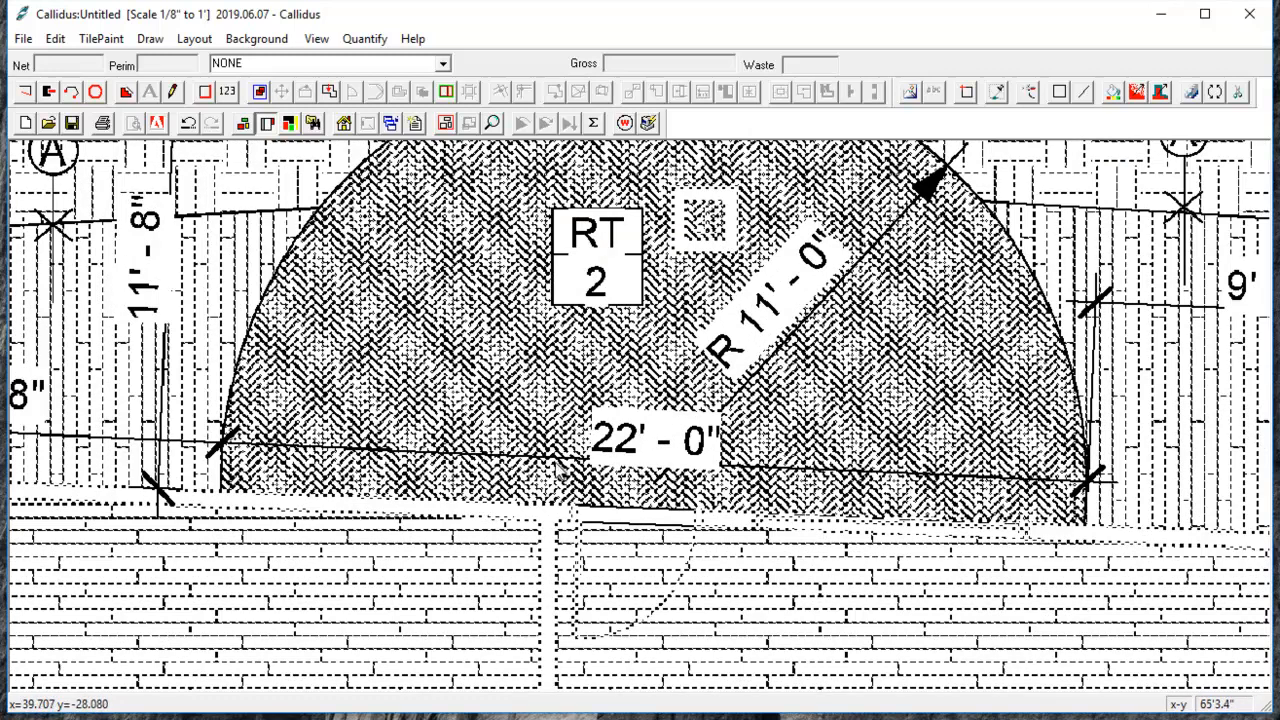
mouse_move(710, 470)
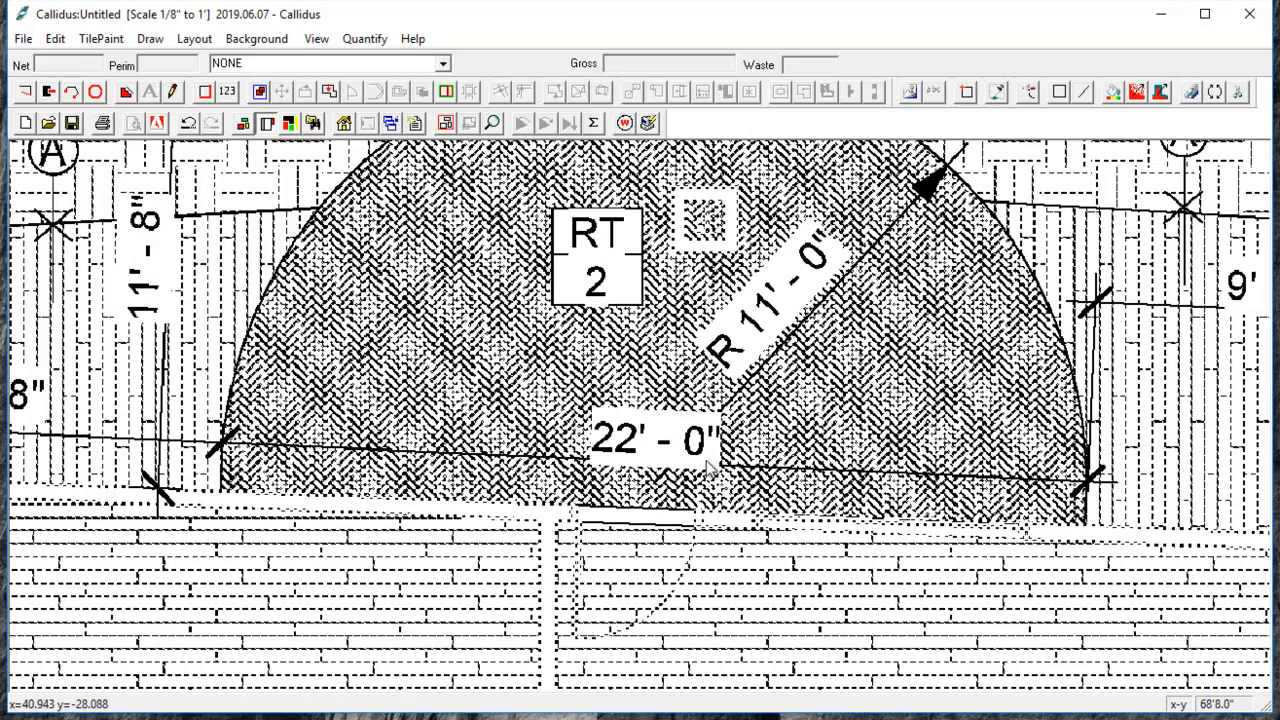
mouse_move(228, 452)
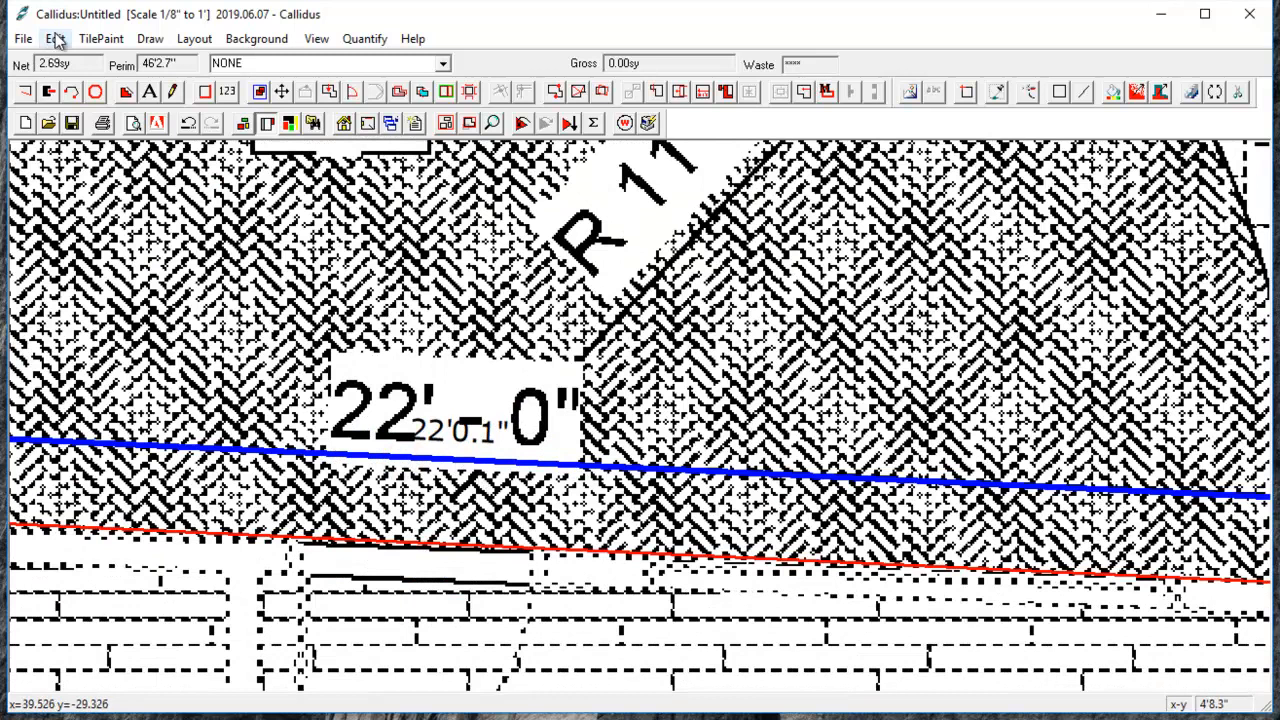
Step: Rescale the plan to a target wall length of 22' using Re-scale to achieve a wall length
click(56, 38)
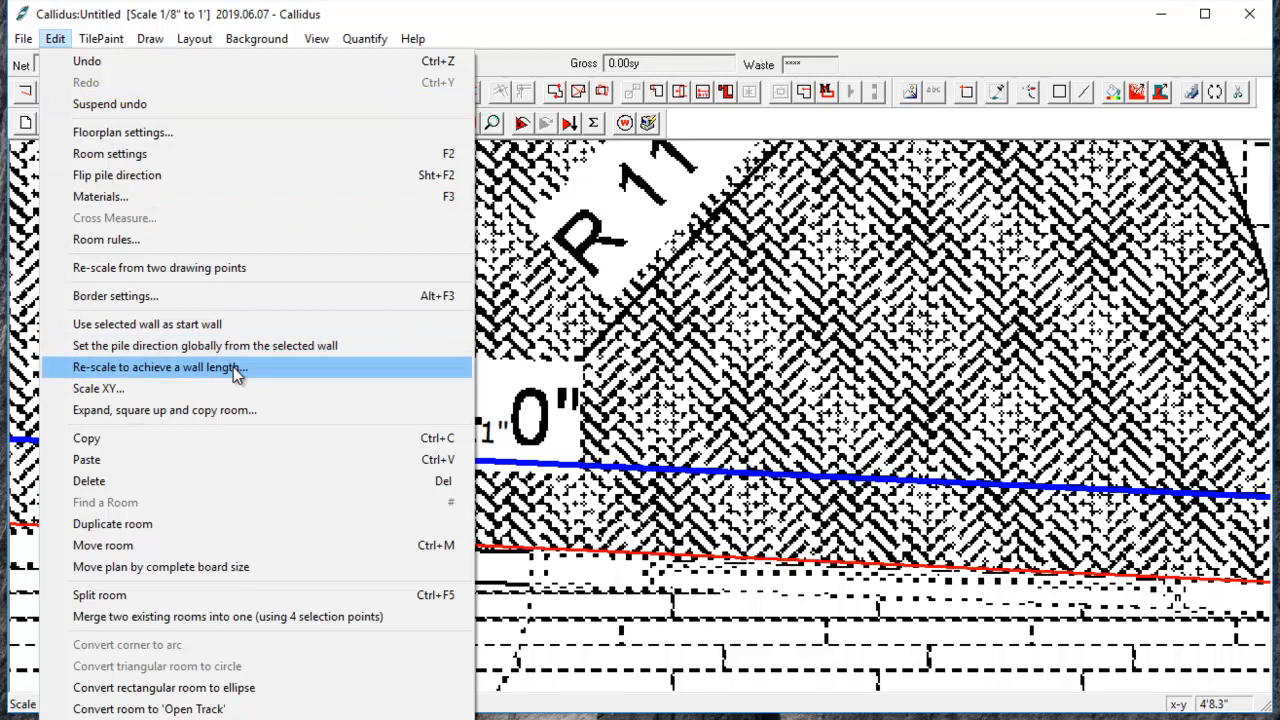
click(160, 368)
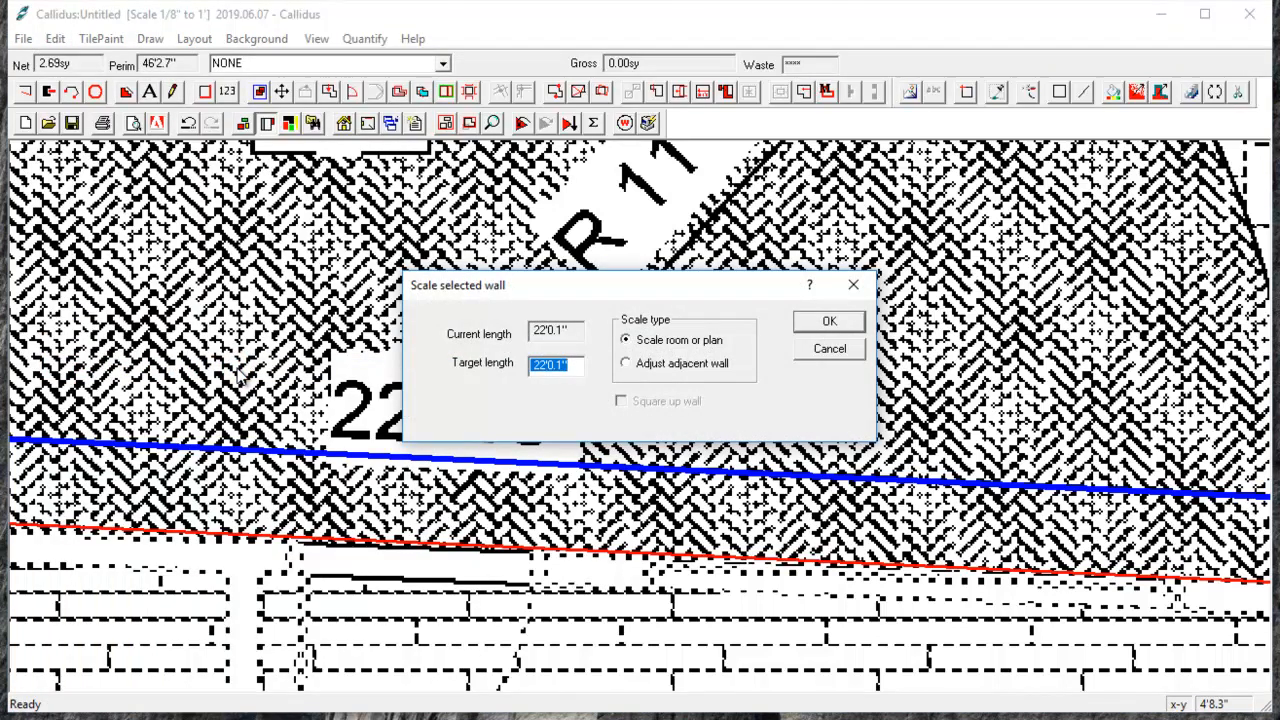
text(22')
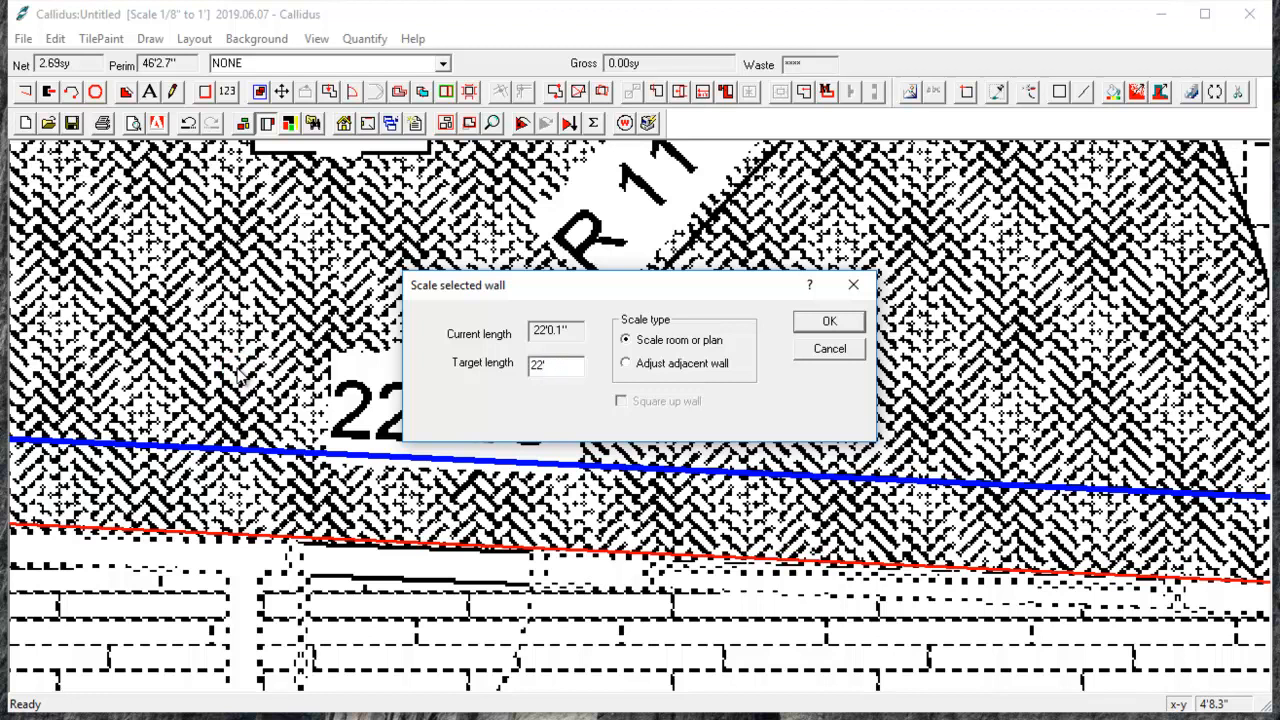
click(828, 320)
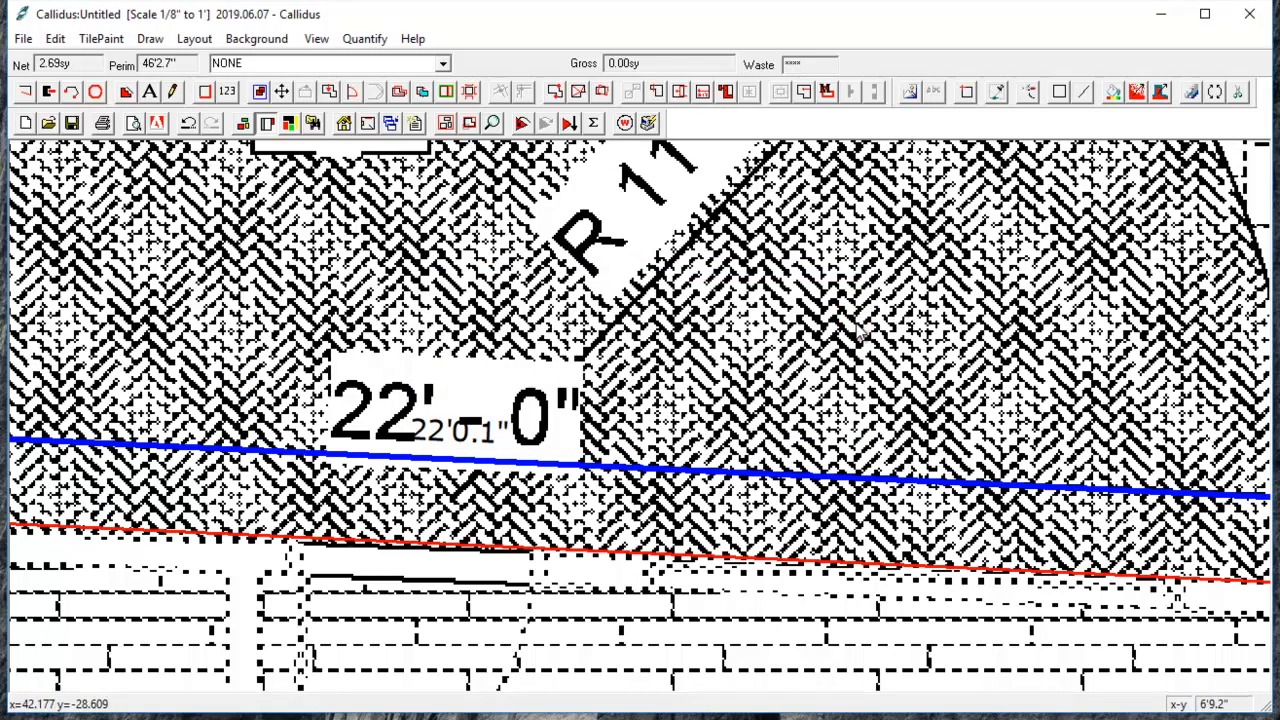
mouse_move(412, 516)
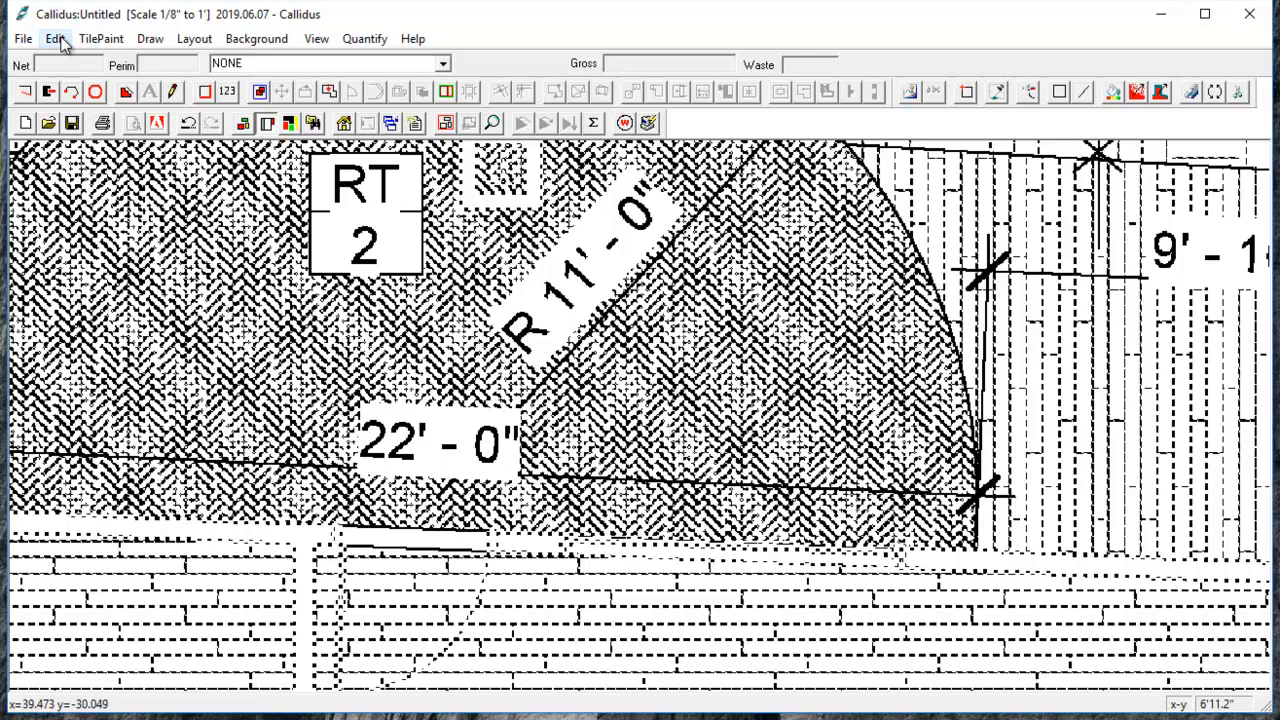
Step: Review the Edit menu commands after removing the temporary traced wall
click(54, 38)
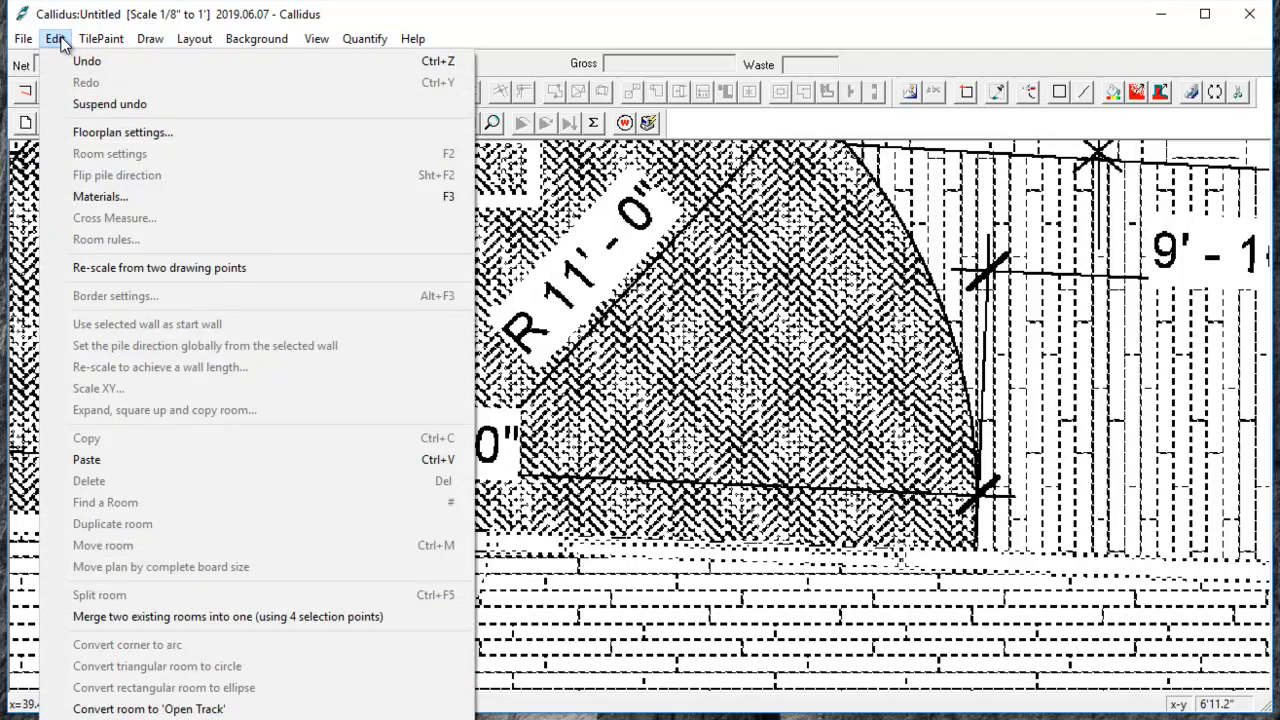
mouse_move(158, 268)
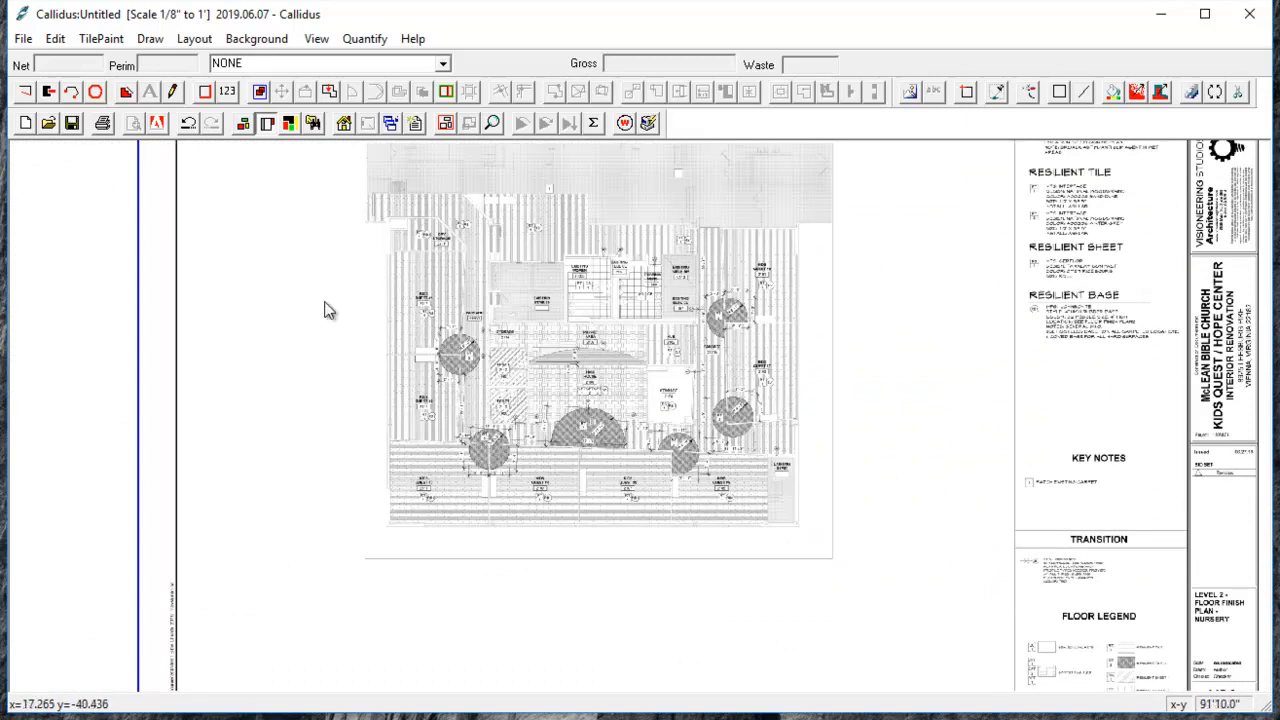
Step: Start saving the plan, declining the name prompt to reach the Save As dialog
click(72, 122)
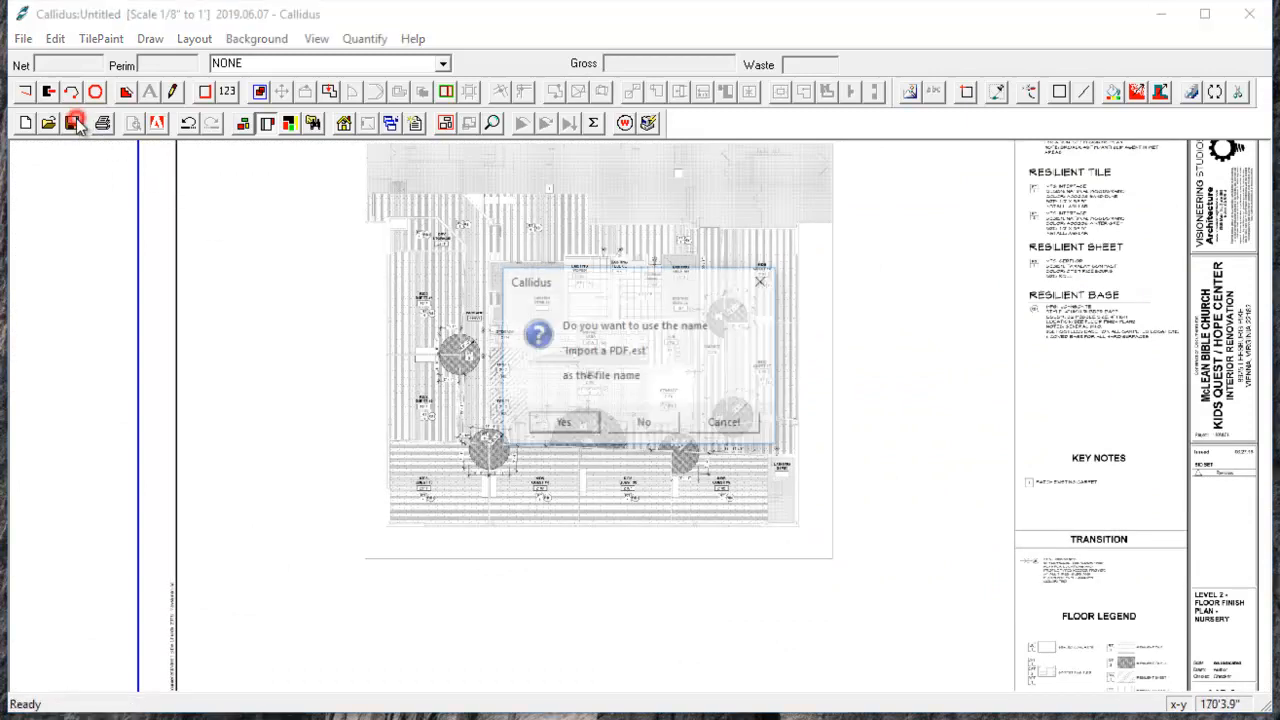
click(564, 420)
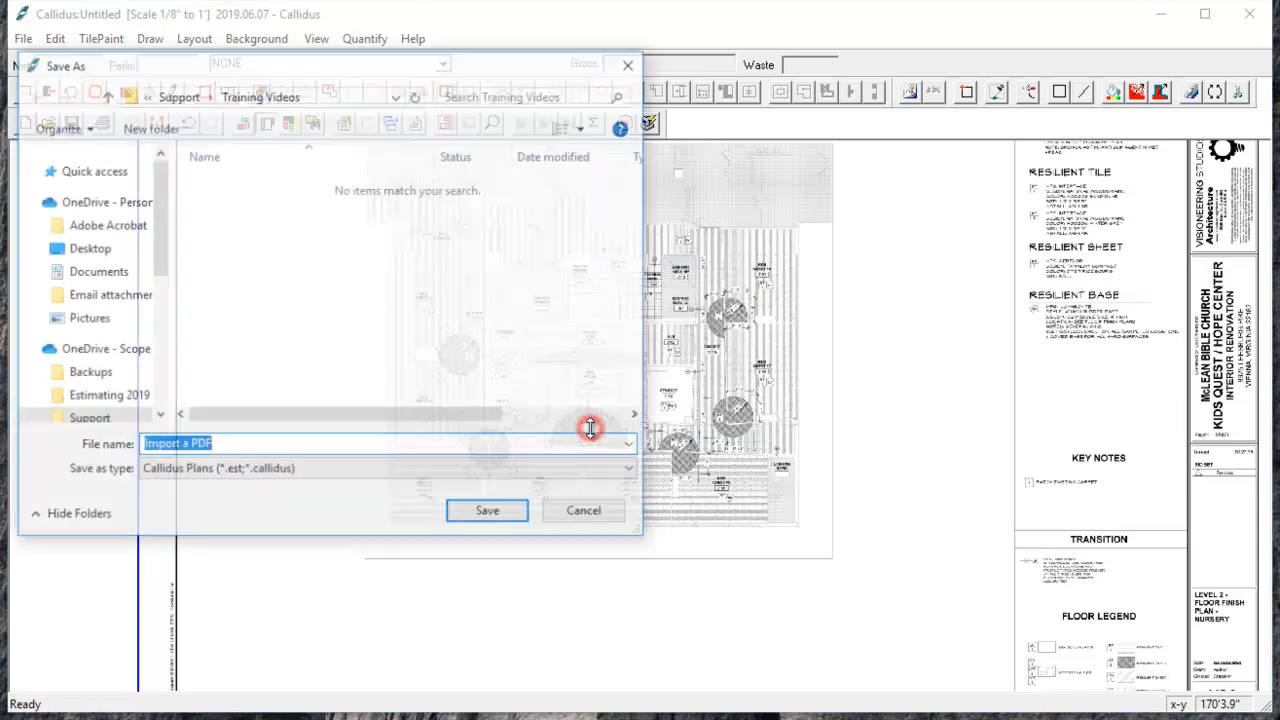